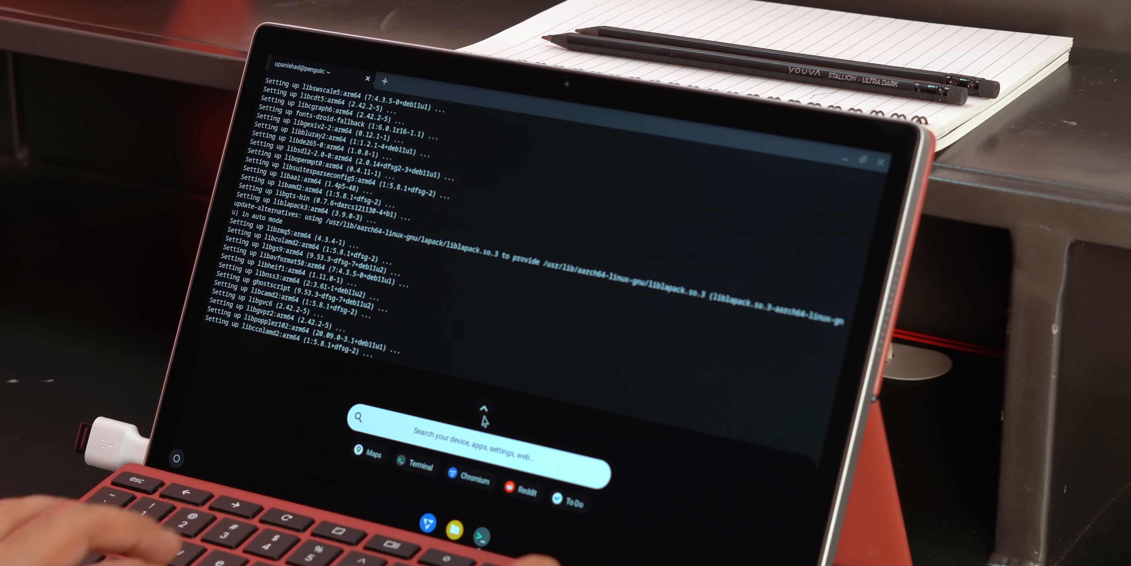
Bring up the full FydeOS launcher grid with Chromium, Files, Camera, Store and Android
{"action": "type", "text": "gi"}
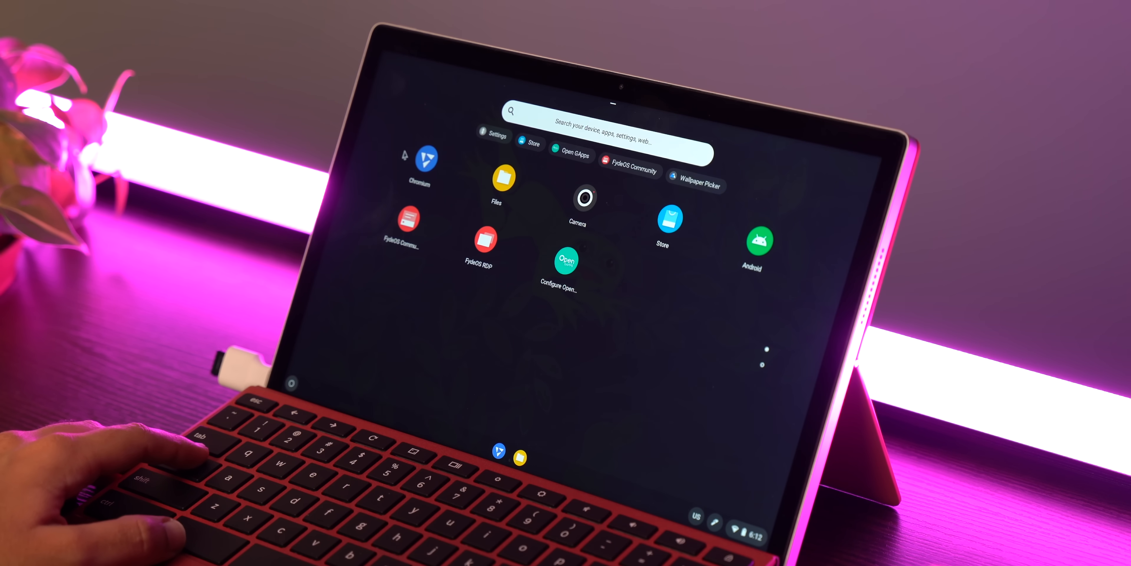
{"action": "mouse_move", "coordinate": [447, 220]}
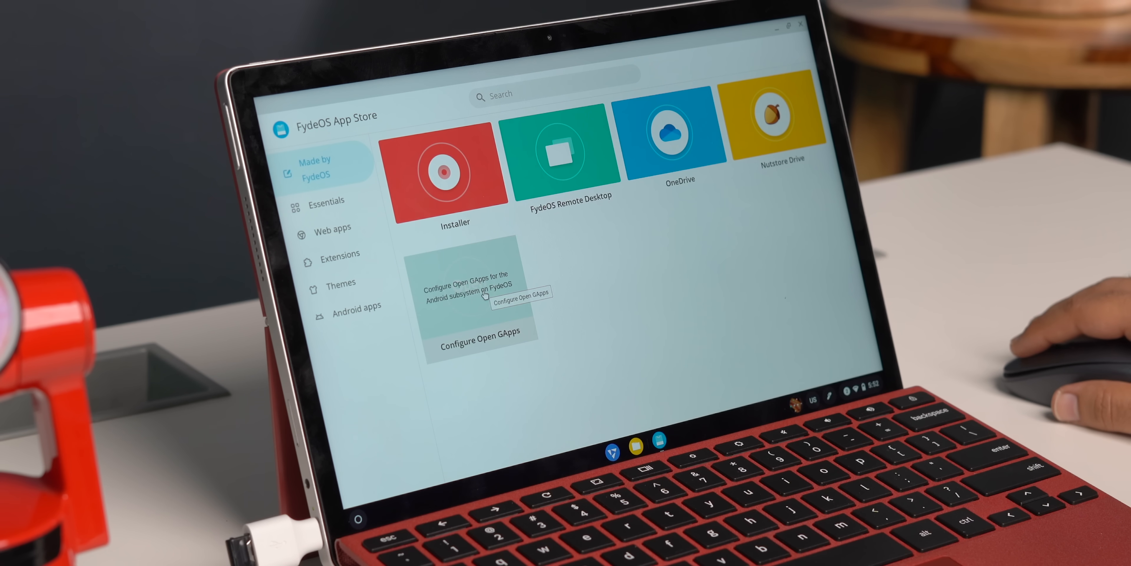
Launch Configure Open GApps from the App Store's Made by FydeOS collection
{"action": "left_click", "coordinate": [478, 321]}
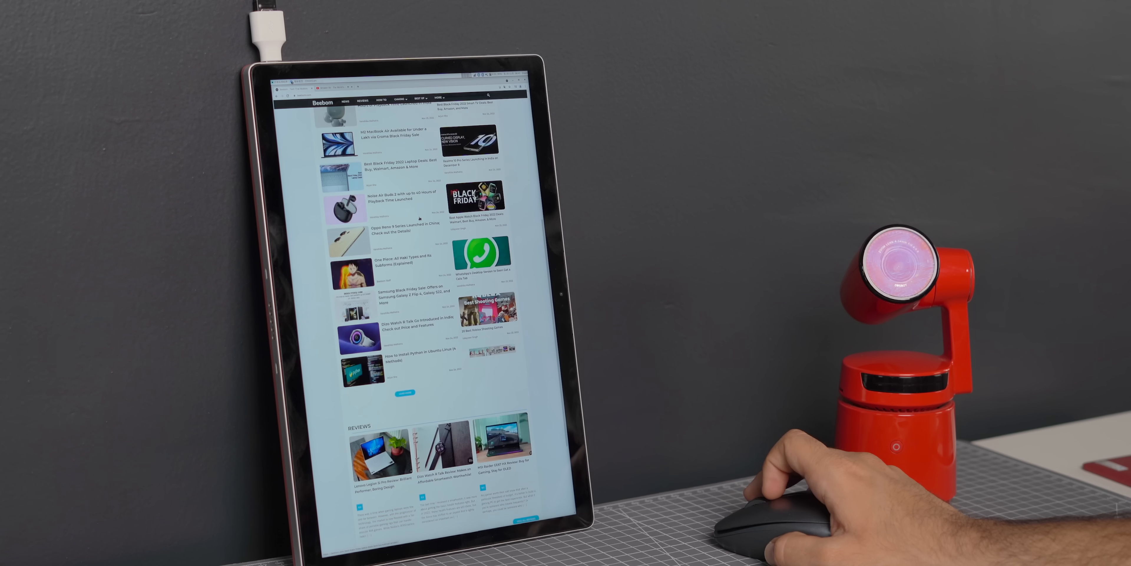
Read the Beebom M2 MacBook Air Black Friday sale article in Chromium's portrait view
{"action": "left_click", "coordinate": [404, 134]}
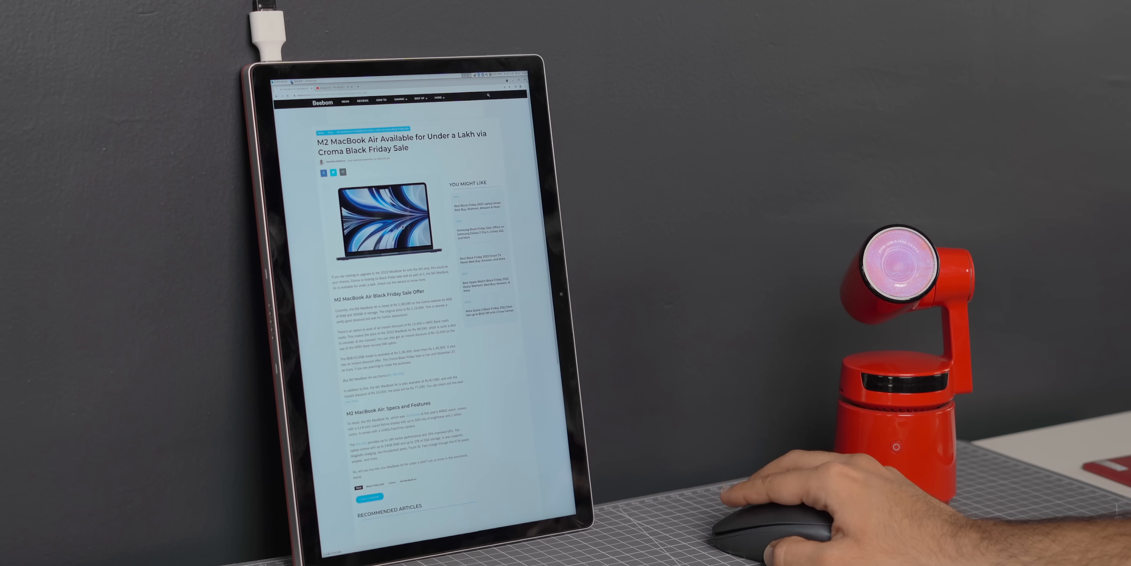
{"action": "scroll", "scroll_direction": "down", "scroll_amount": 3}
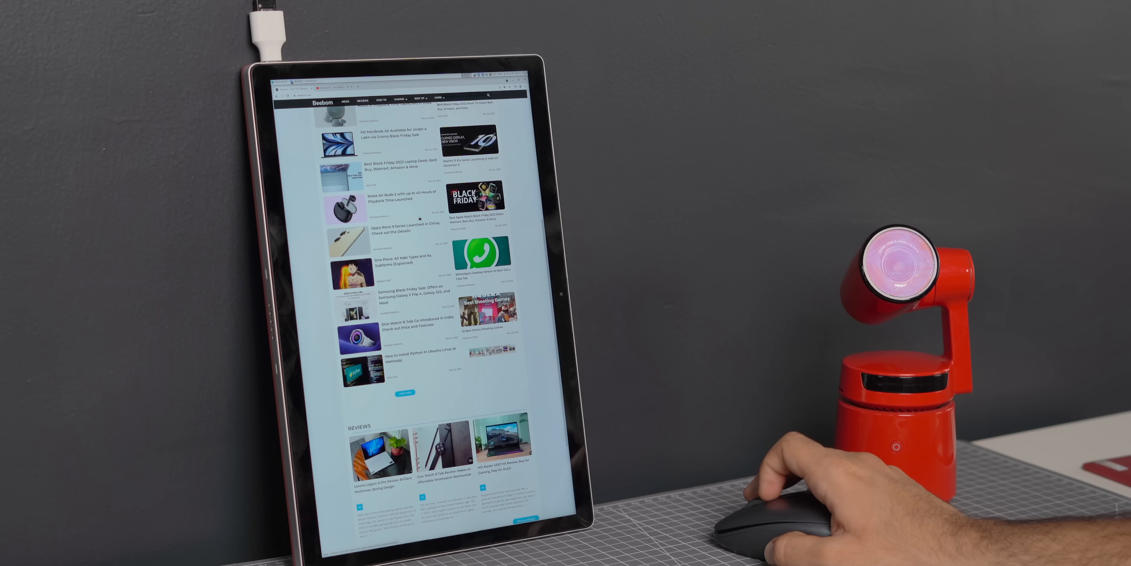
{"action": "left_click", "coordinate": [395, 133]}
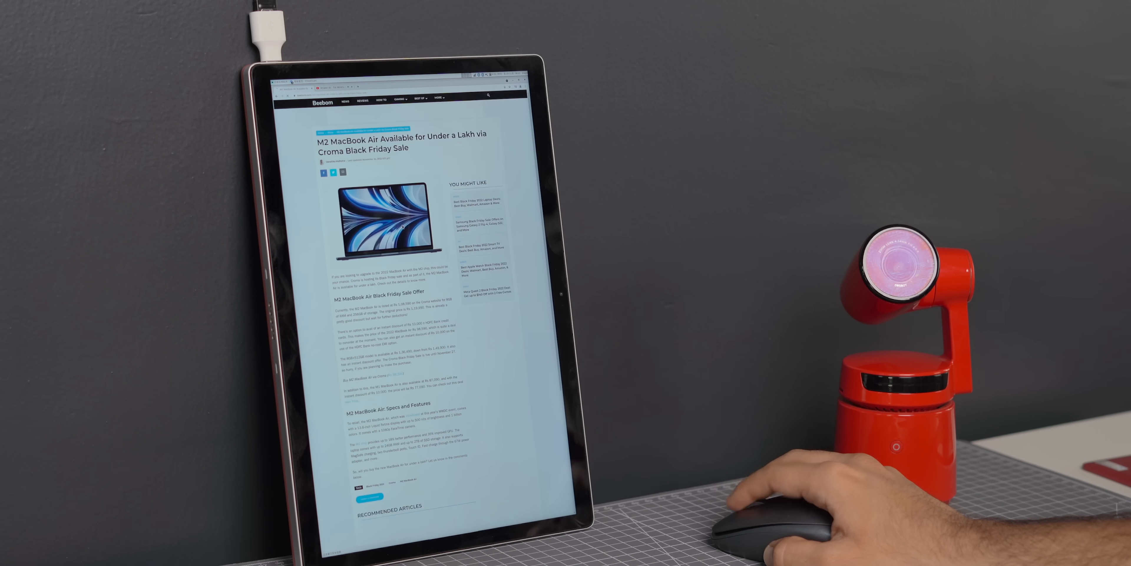